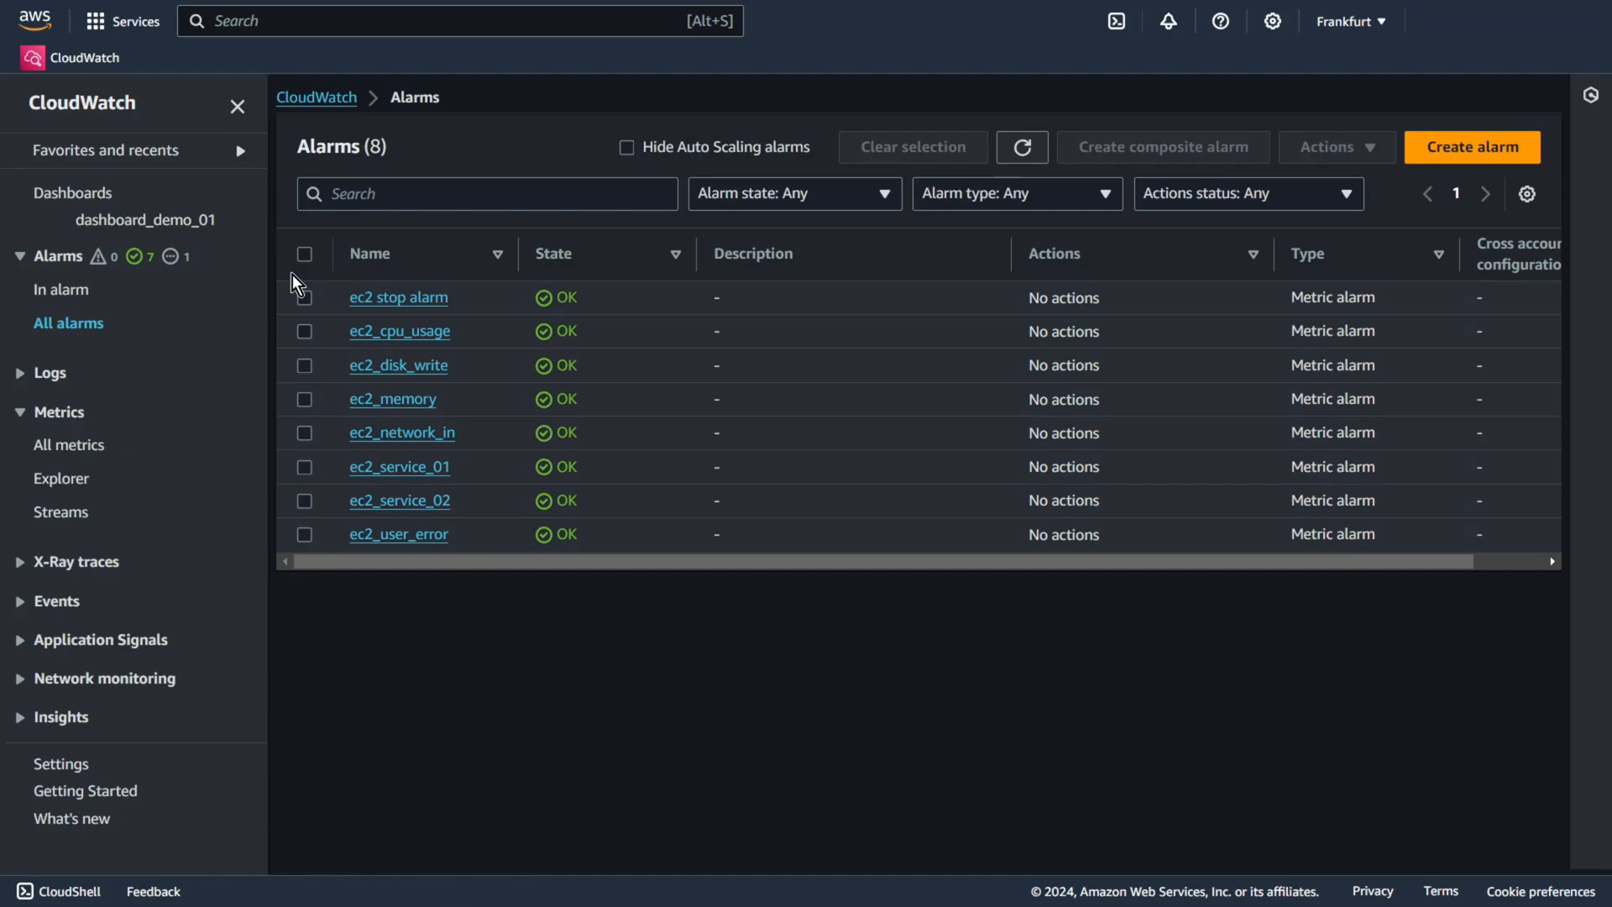
Step: Select all eight EC2 alarms and create a composite alarm joining them with OR
left_click(304, 254)
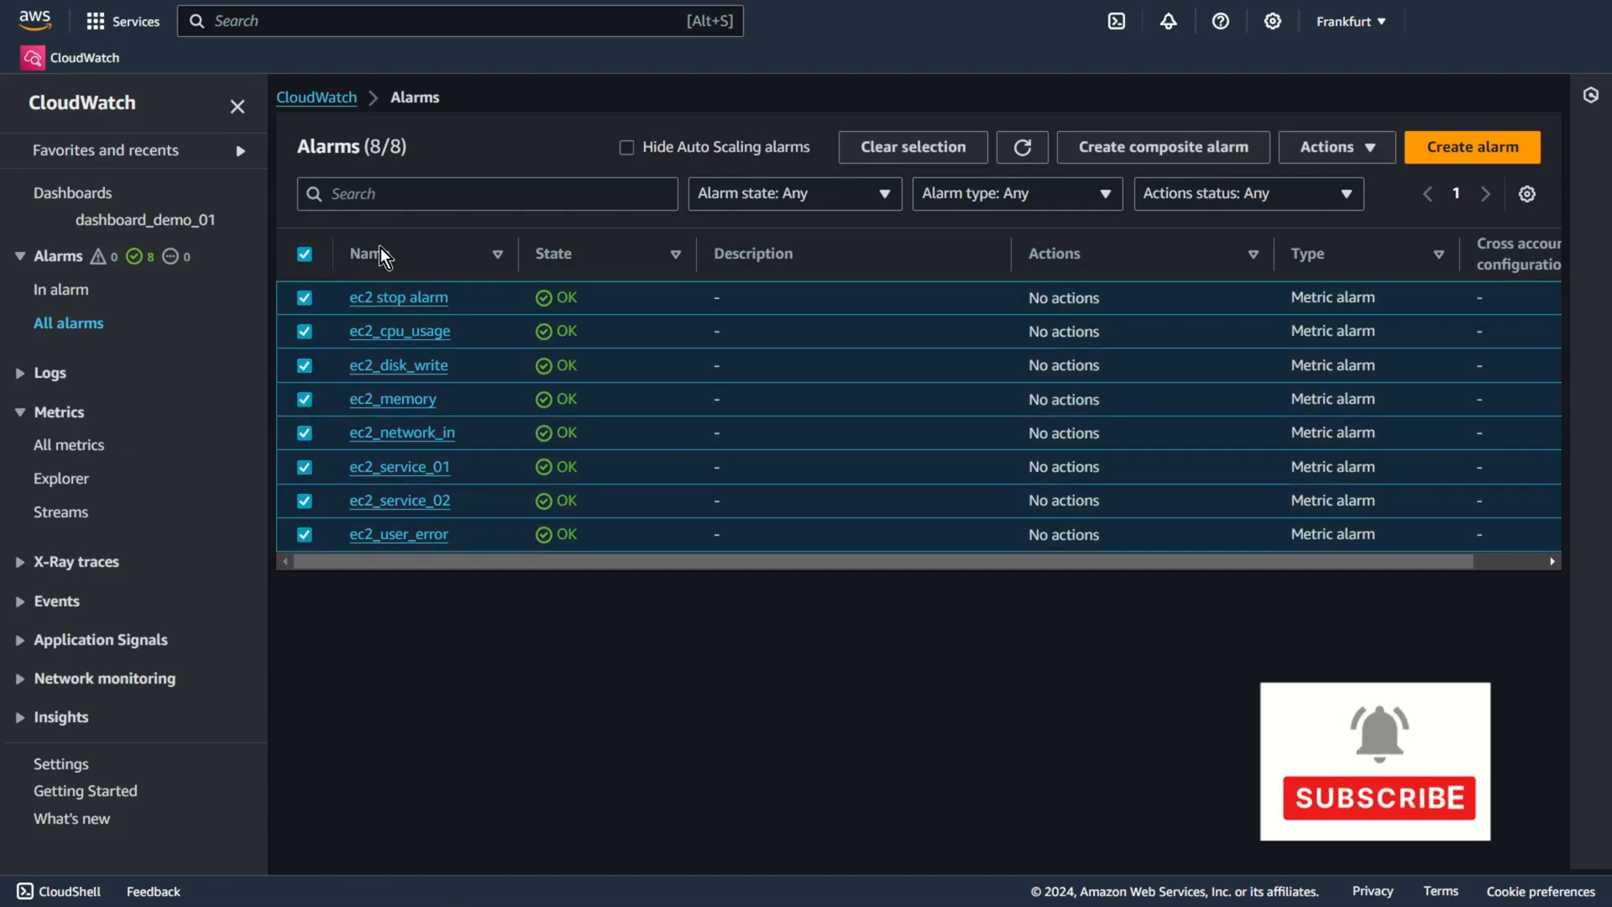
left_click(1162, 147)
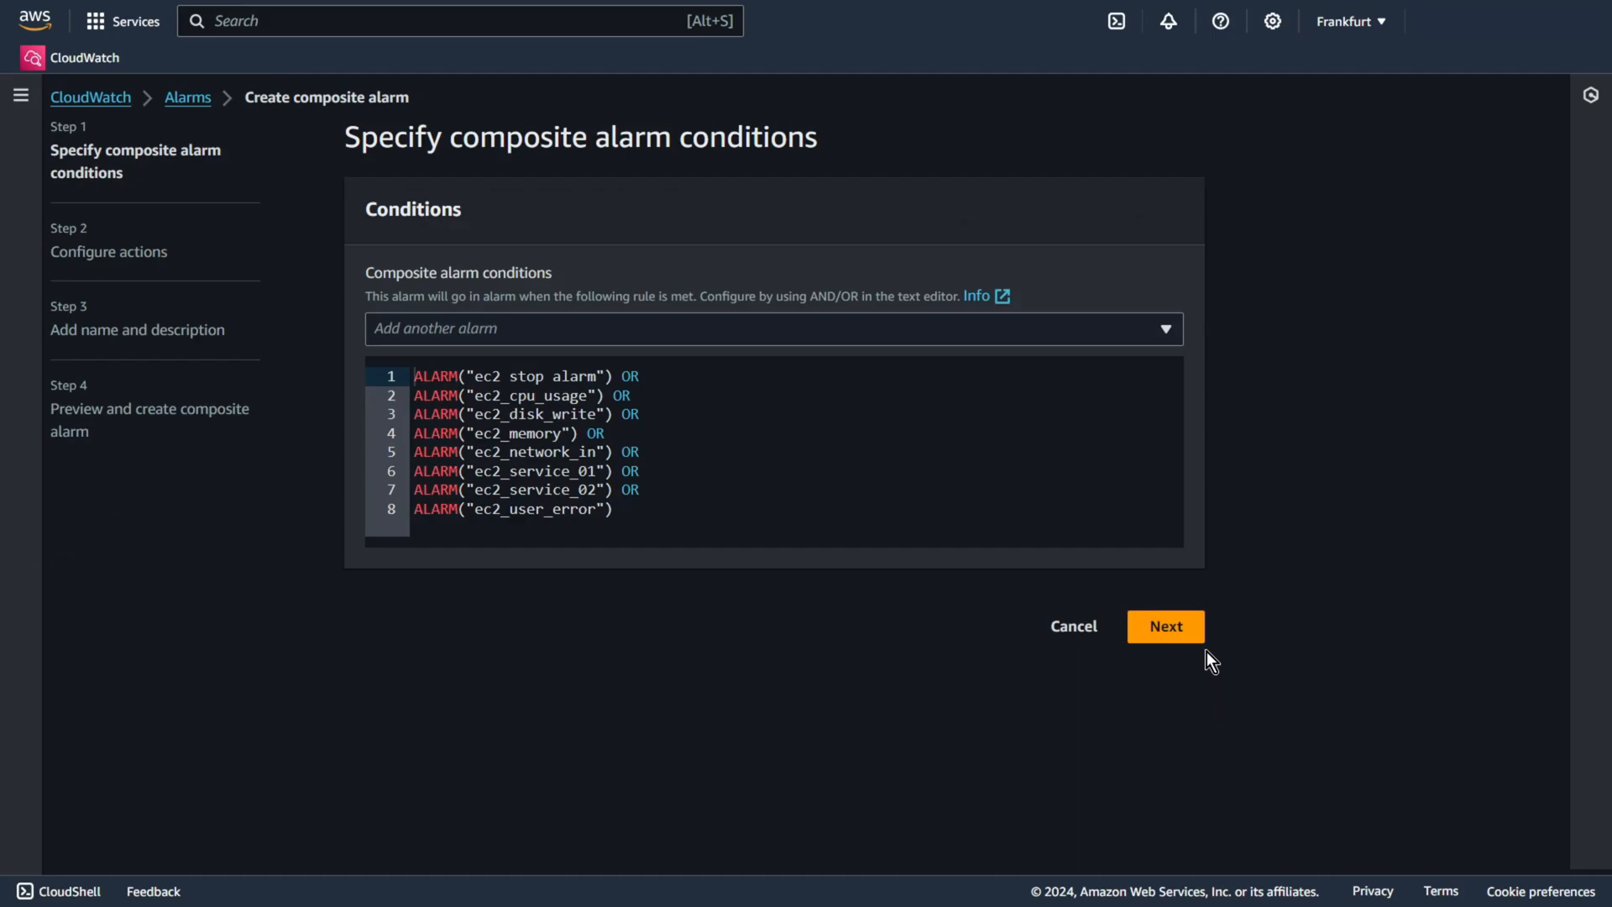
Step: Continue past the composite conditions to the Create alarm page with Select metric
left_click(1165, 626)
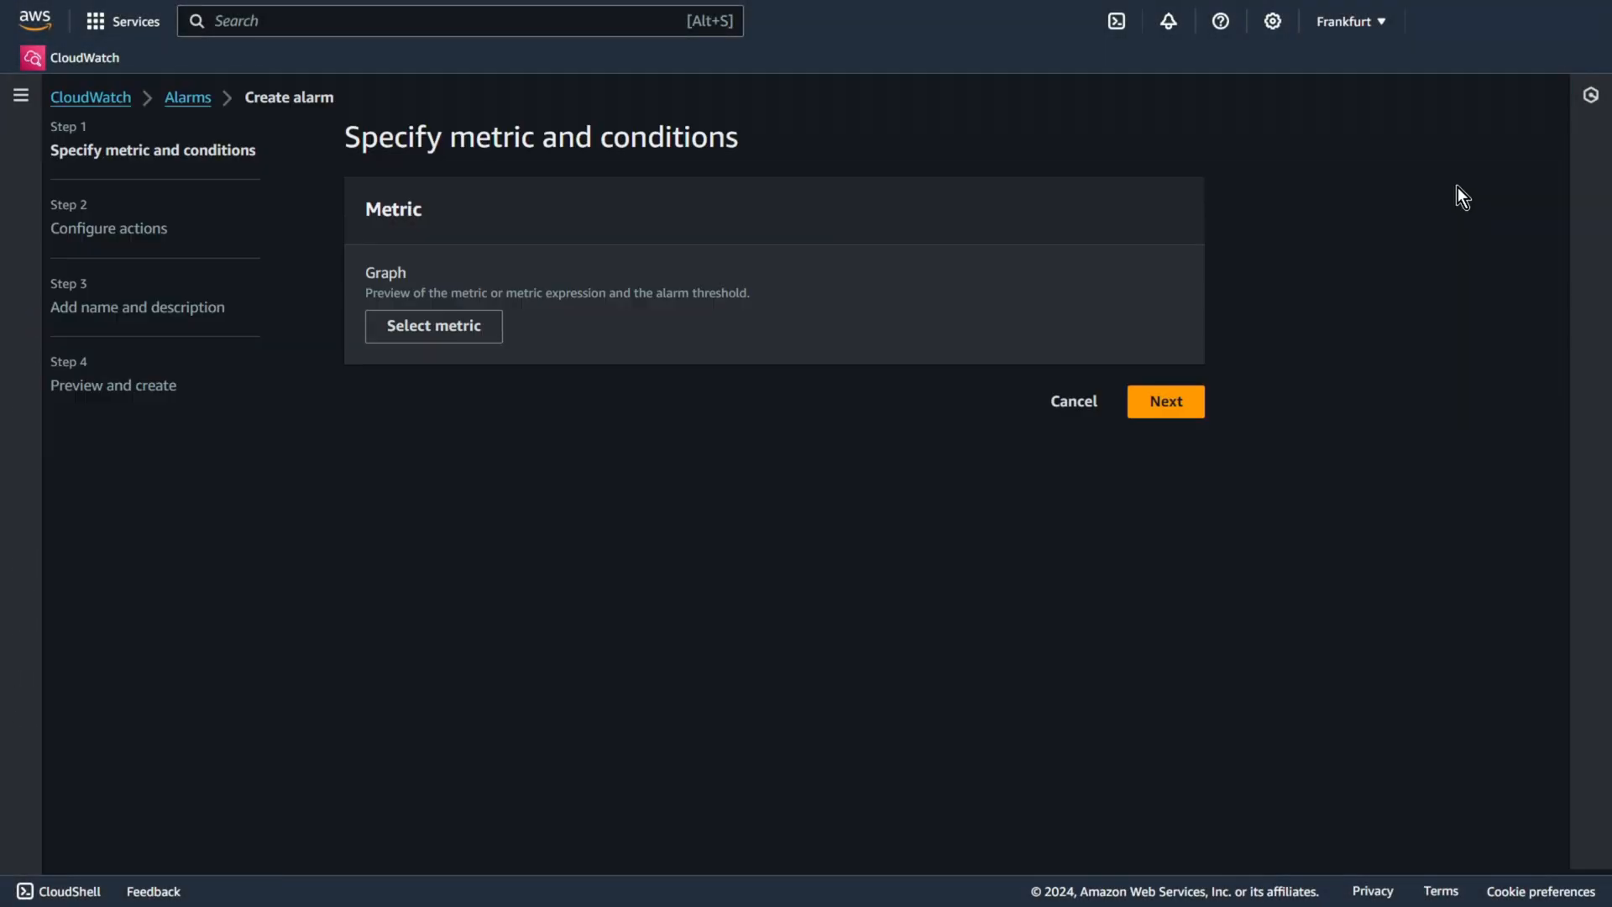
Step: Advance to Configure actions and scroll down the page
left_click(433, 326)
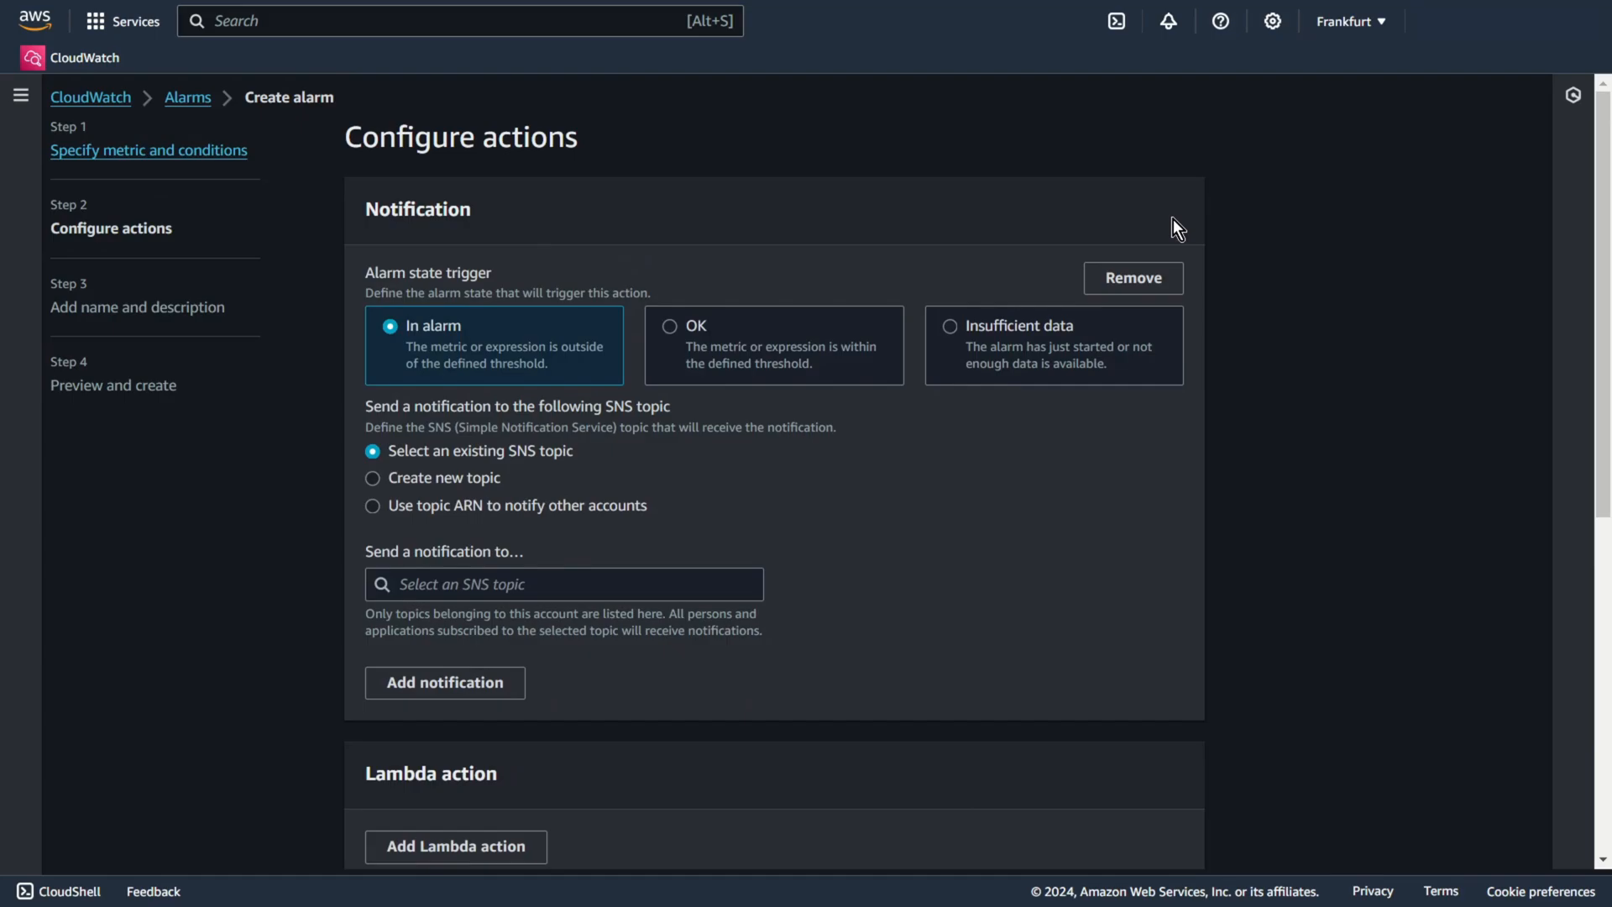
scroll("down", 3)
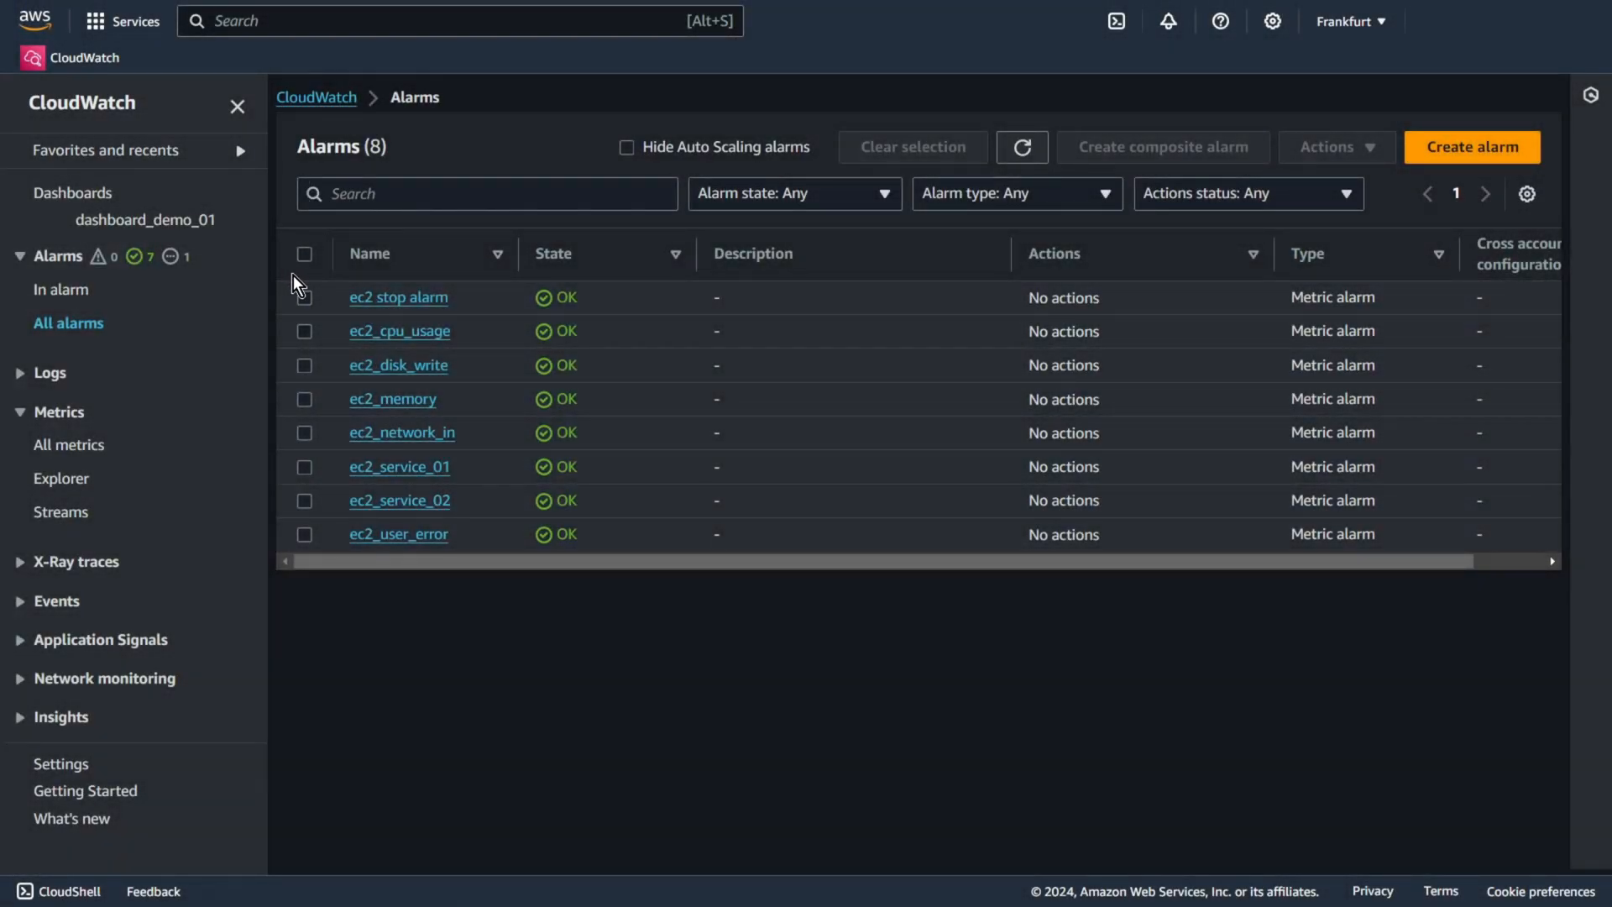
Step: Reselect all eight EC2 alarms and create the OR composite alarm again
left_click(304, 253)
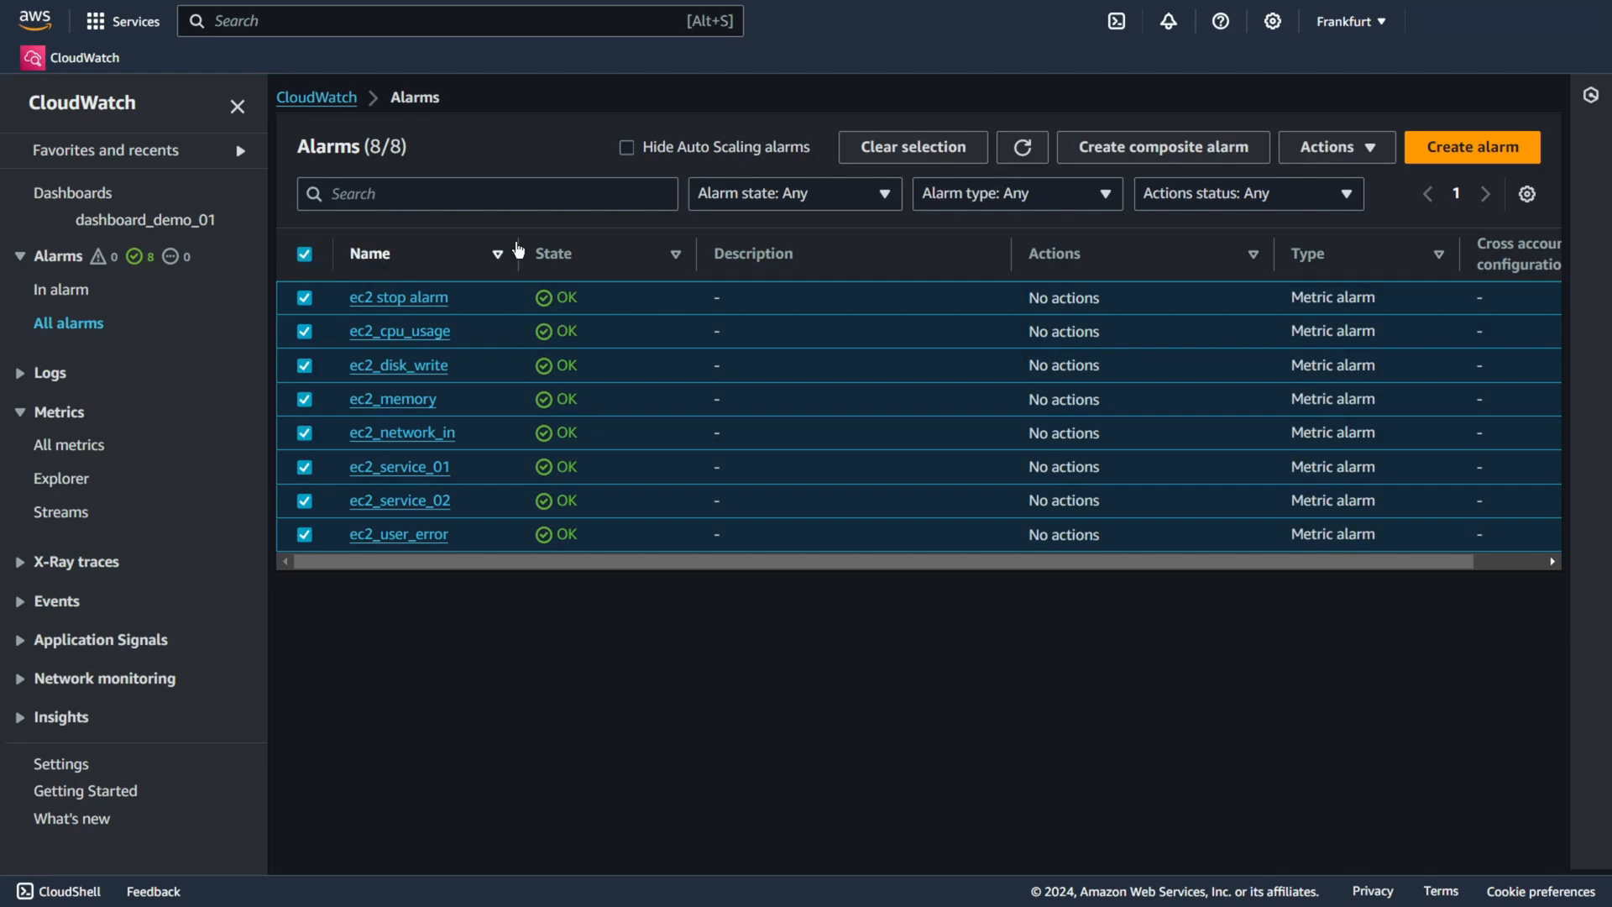
left_click(1163, 147)
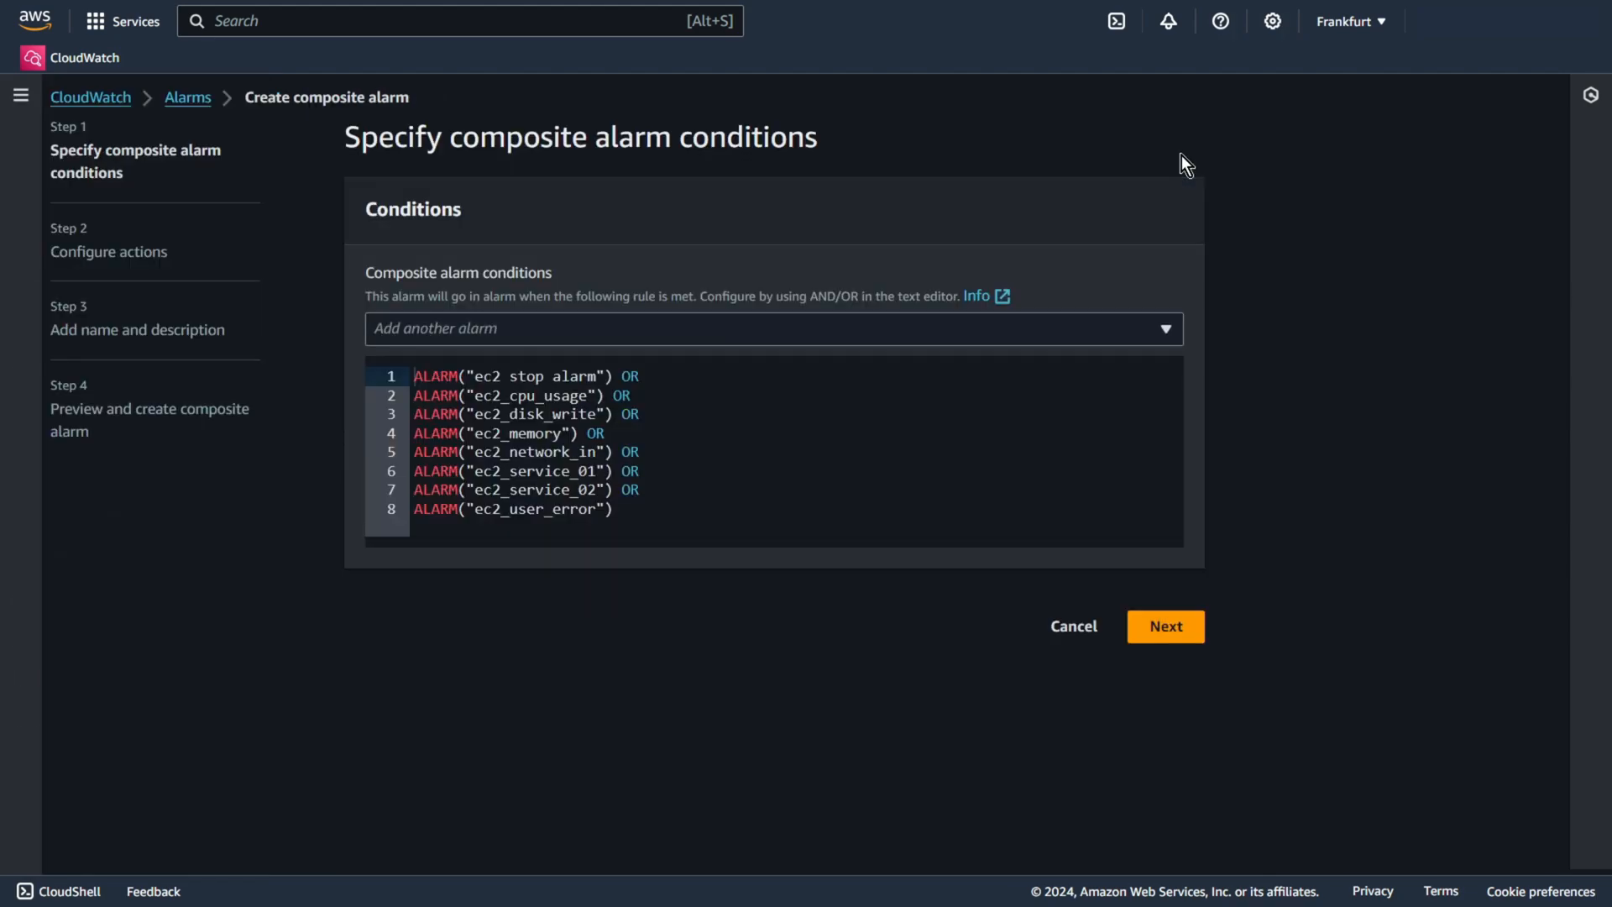